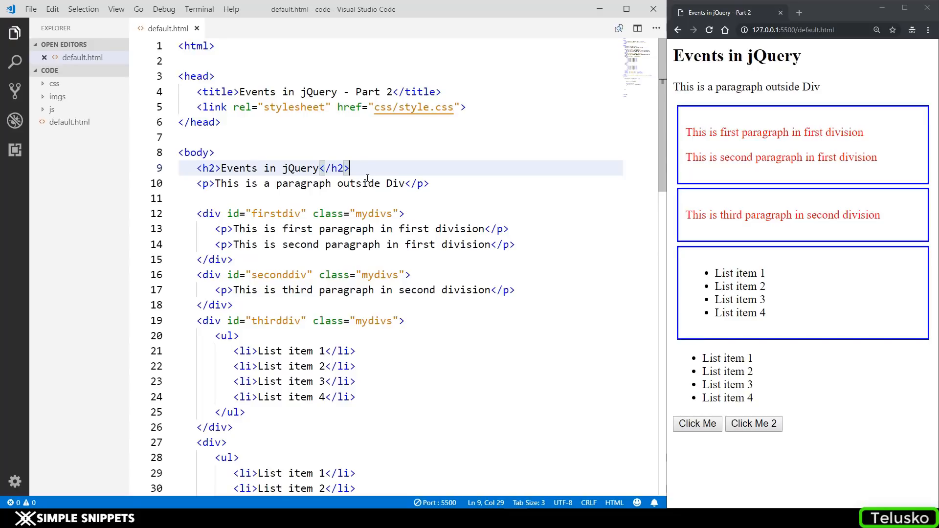
- Review the mydivs class styling in the stylesheet, then return to the page markup
scroll("down", 3)
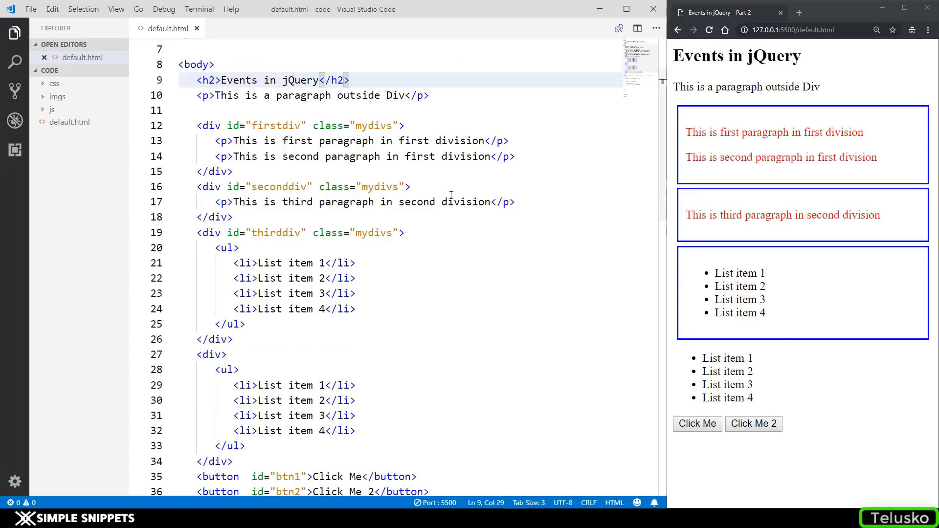
left_click(54, 83)
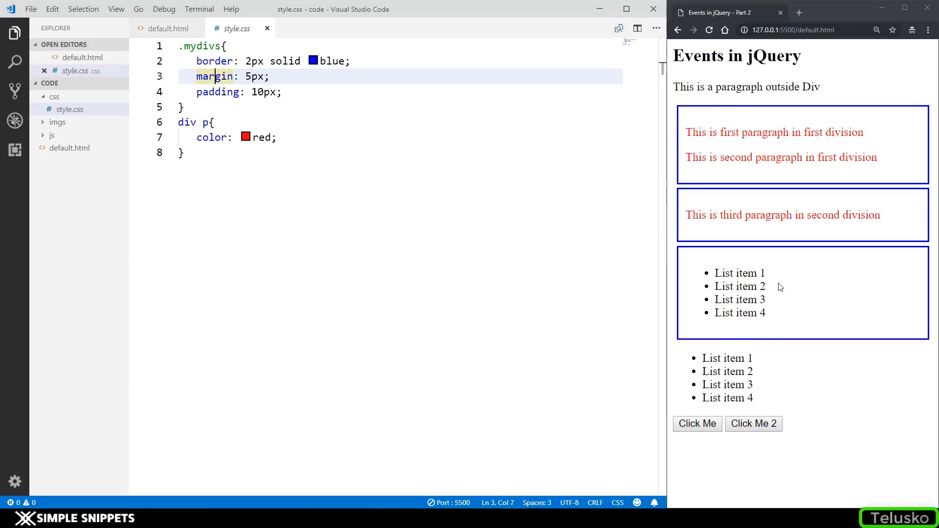
double_click(202, 46)
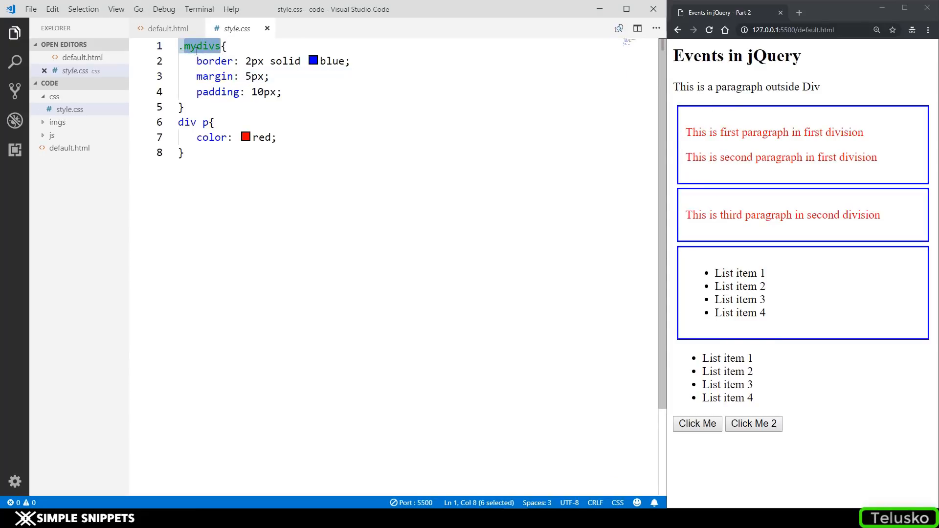
left_click(168, 28)
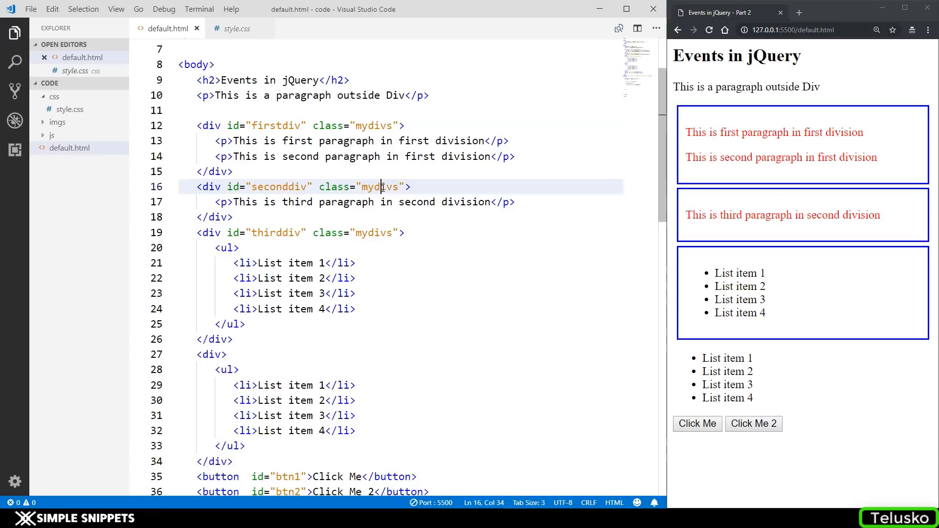
scroll("down", 3)
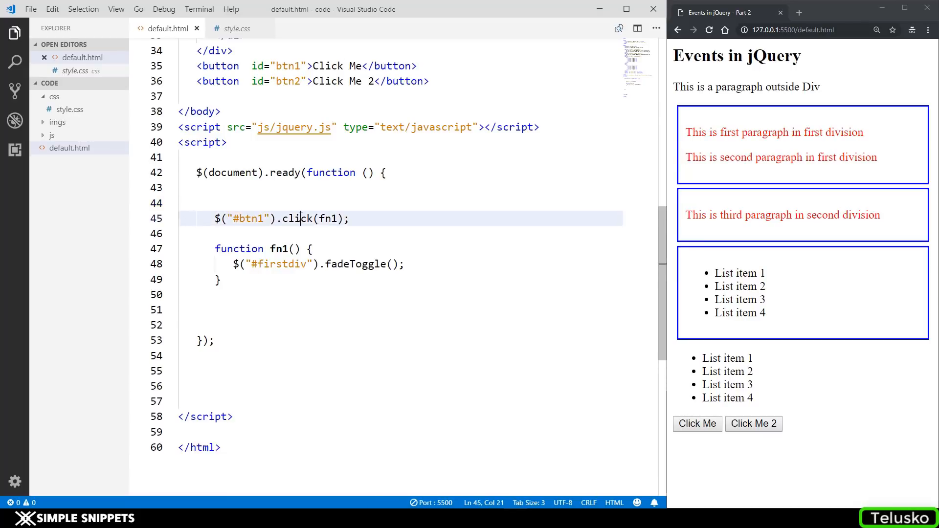
- Relabel the first button 'Click Me 1' and select the btn1 click method for replacement
double_click(249, 219)
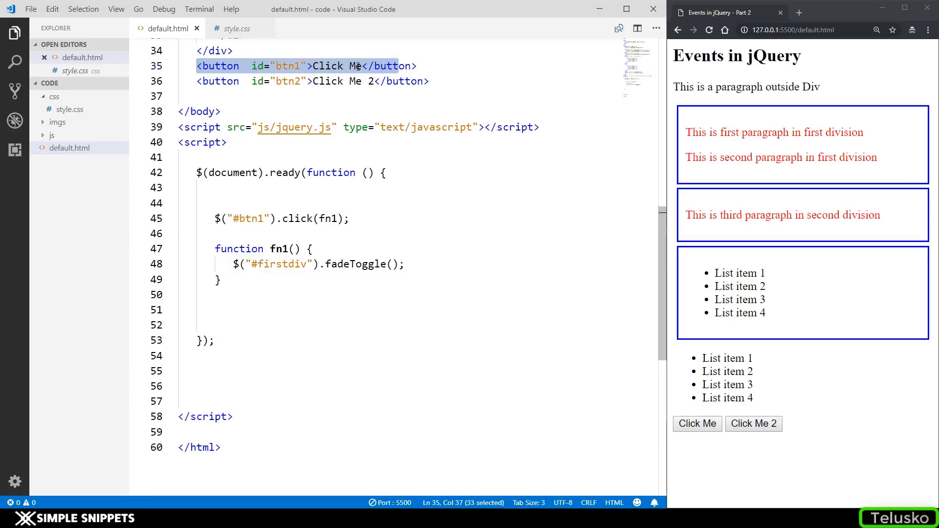
type("1")
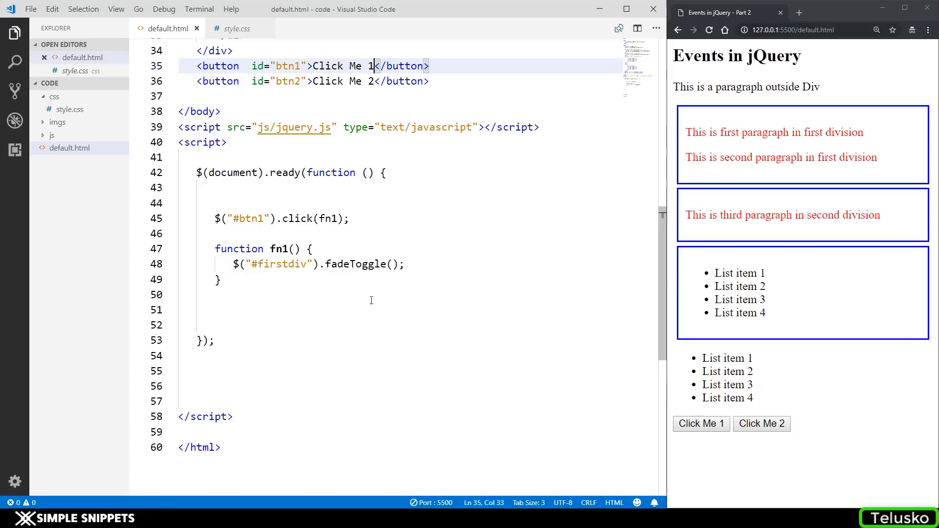
double_click(329, 218)
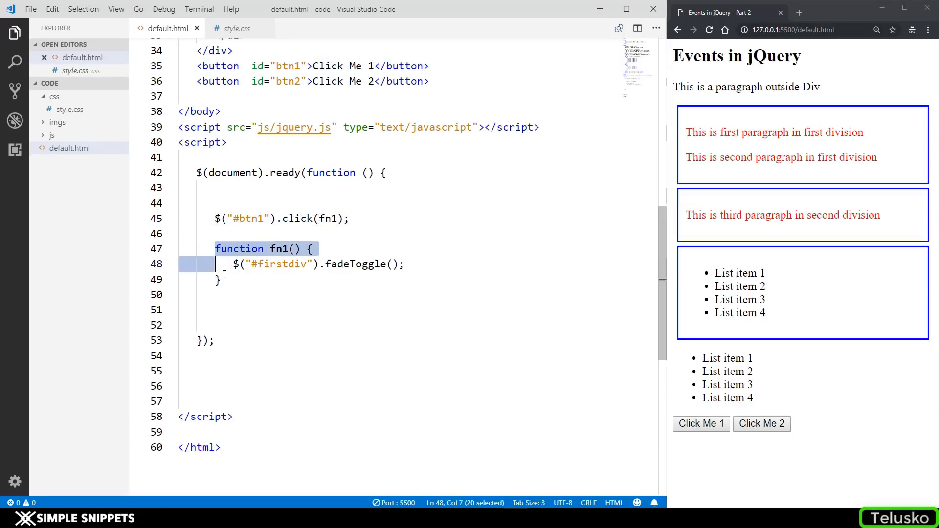
double_click(278, 249)
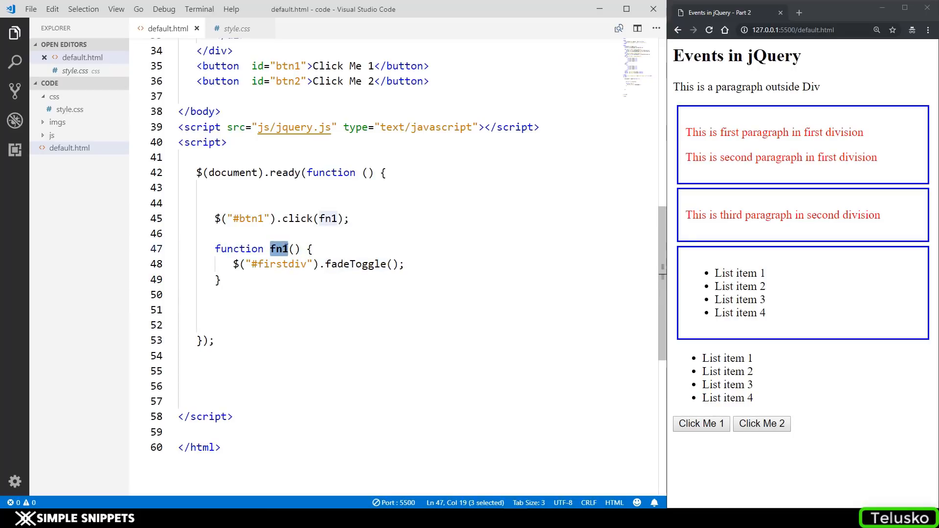
double_click(295, 218)
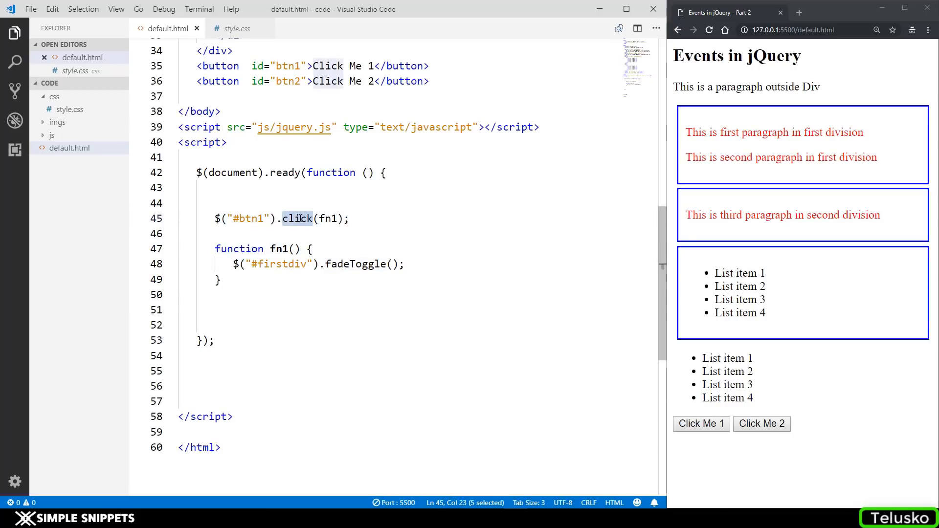
- Change btn1's handler to dblclick and double-click Click Me 1 in the browser to fade the first div
type("db")
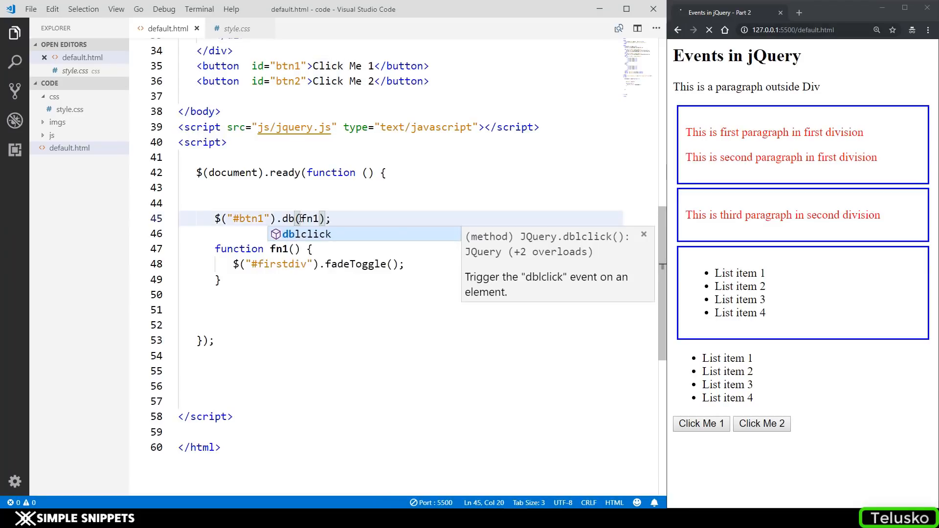
key("Tab")
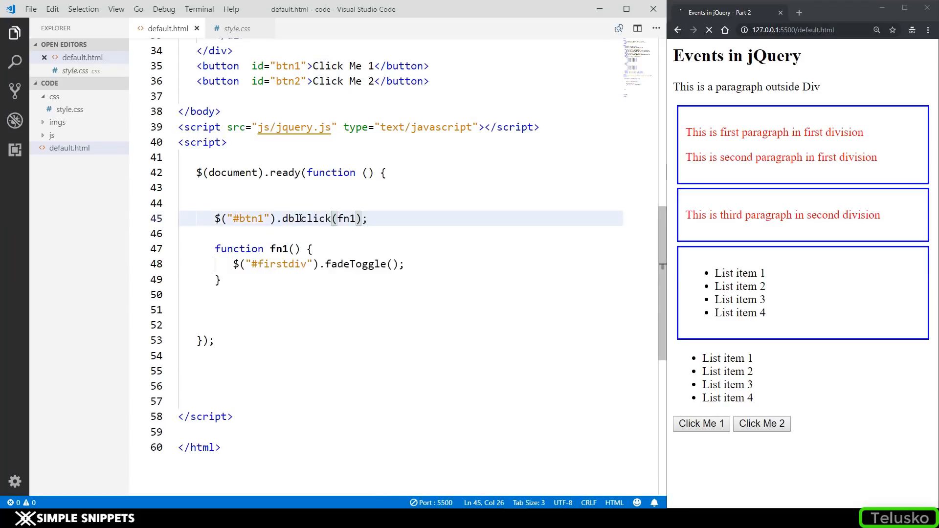
double_click(700, 424)
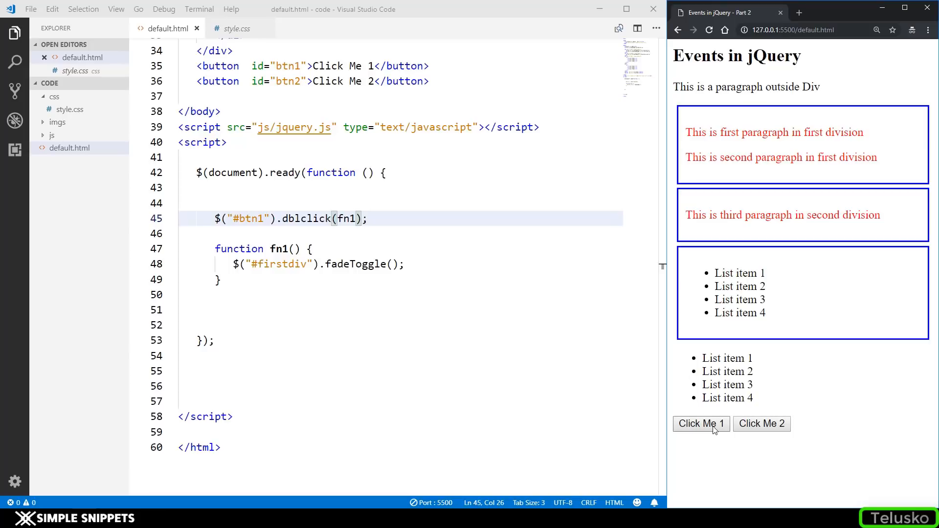
double_click(700, 423)
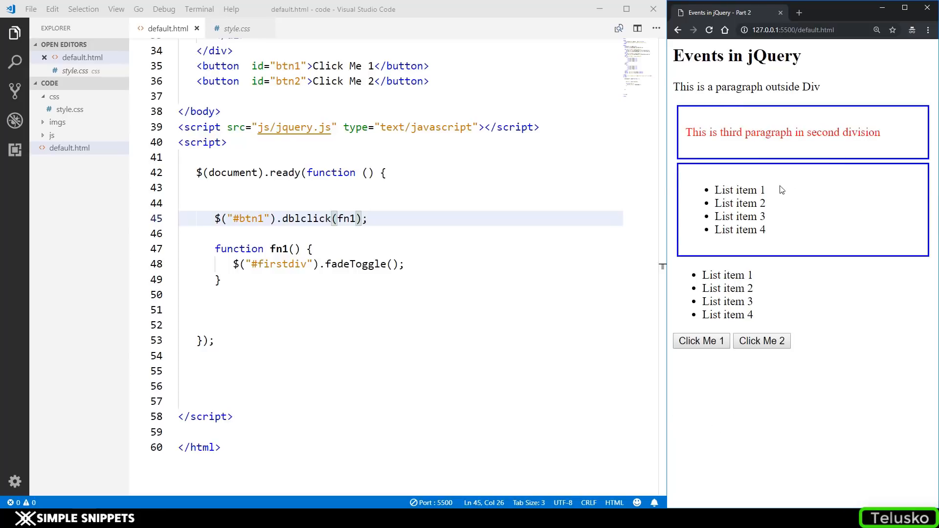
mouse_move(316, 218)
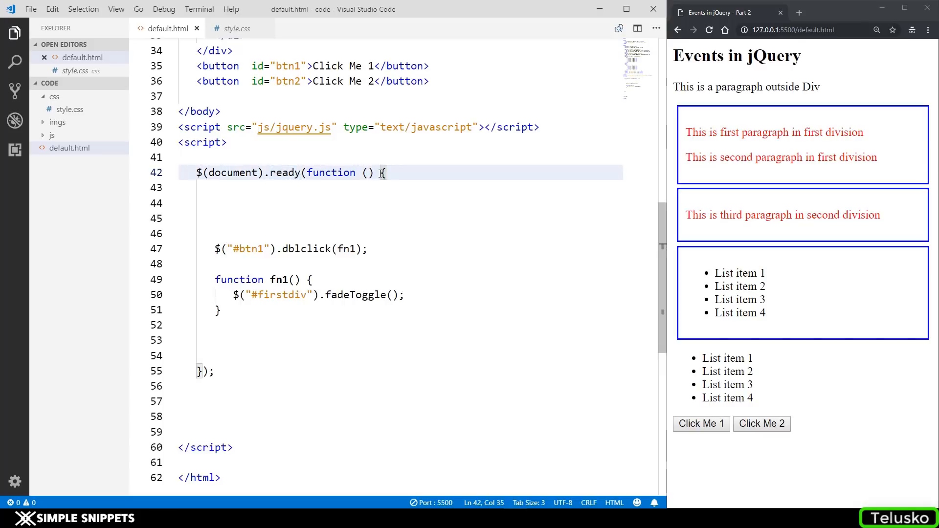
- Mark the document-ready opening where $("#btn1").dblclick(fn1) and fn1's fadeToggle go
double_click(284, 172)
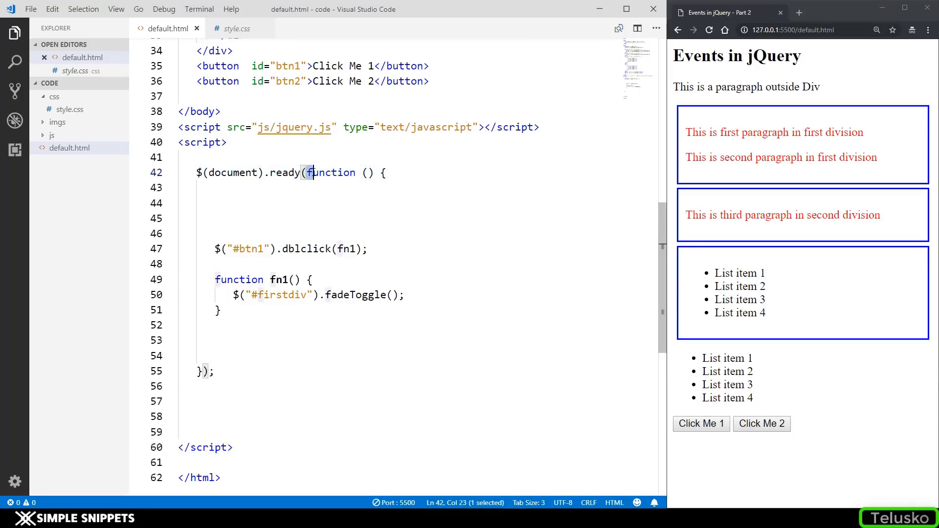
left_click_drag(308, 172, 378, 172)
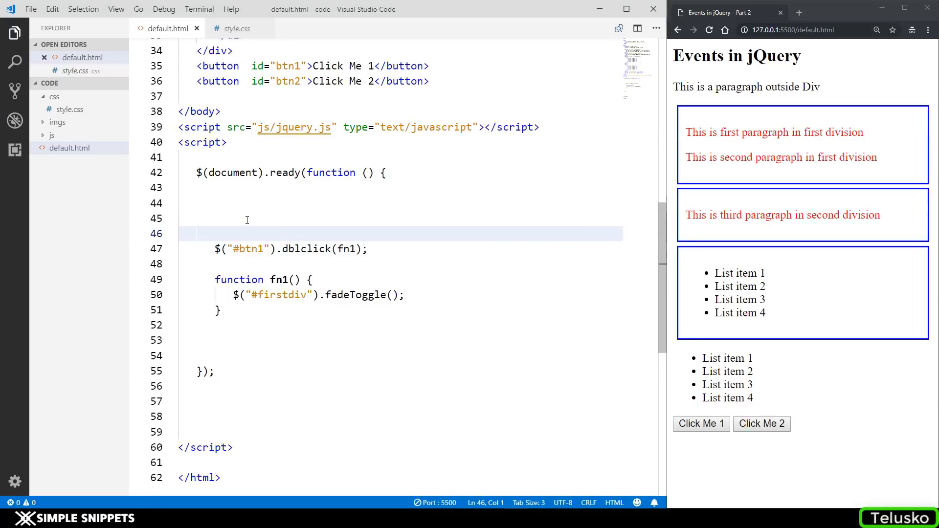
- Change btn1's dblclick to mouseenter and select fn1's fadeToggle call for replacement
type("mouseenter")
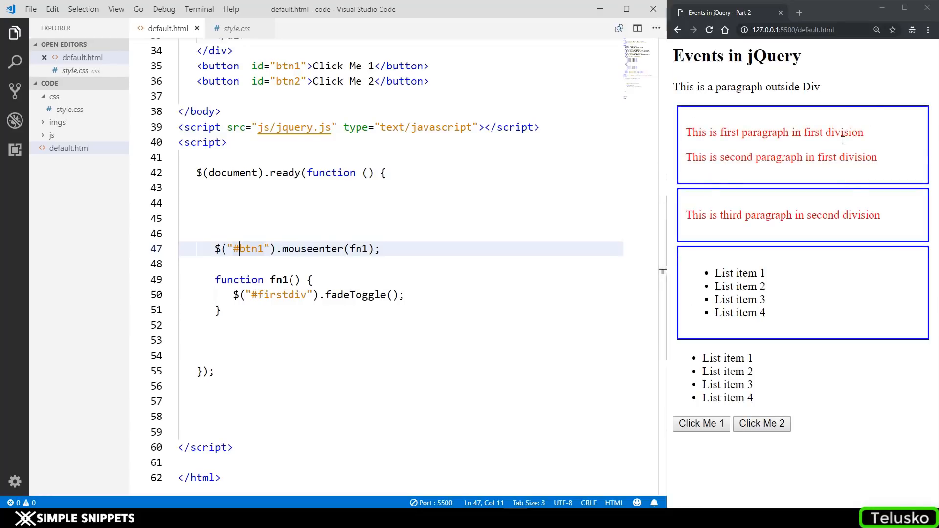
mouse_move(700, 424)
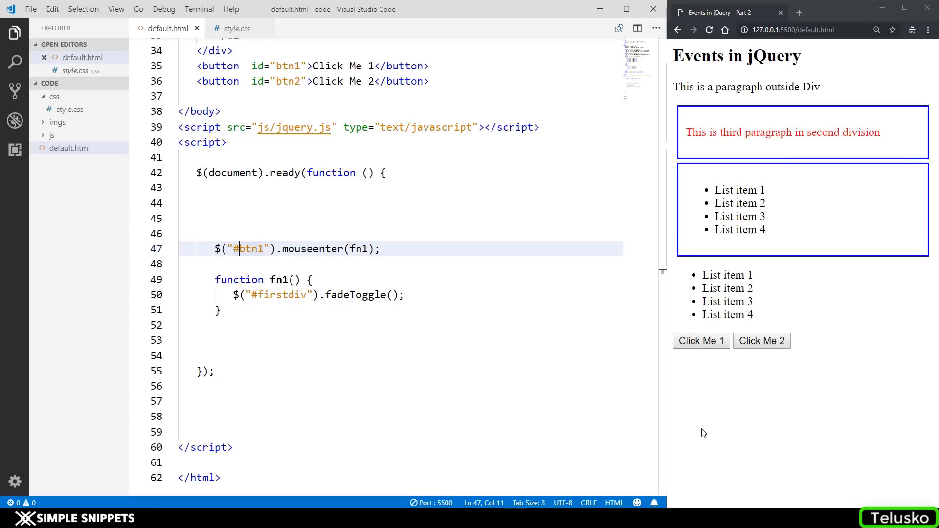
mouse_move(701, 423)
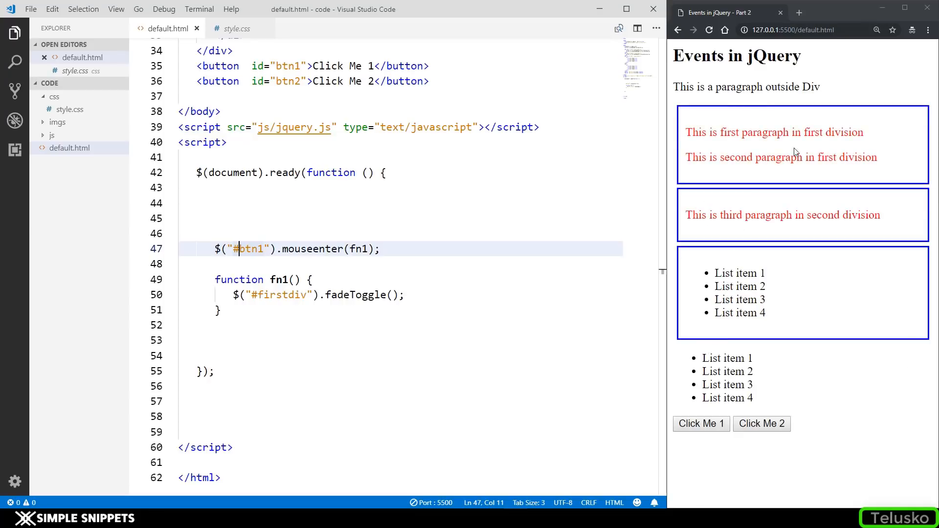
double_click(356, 295)
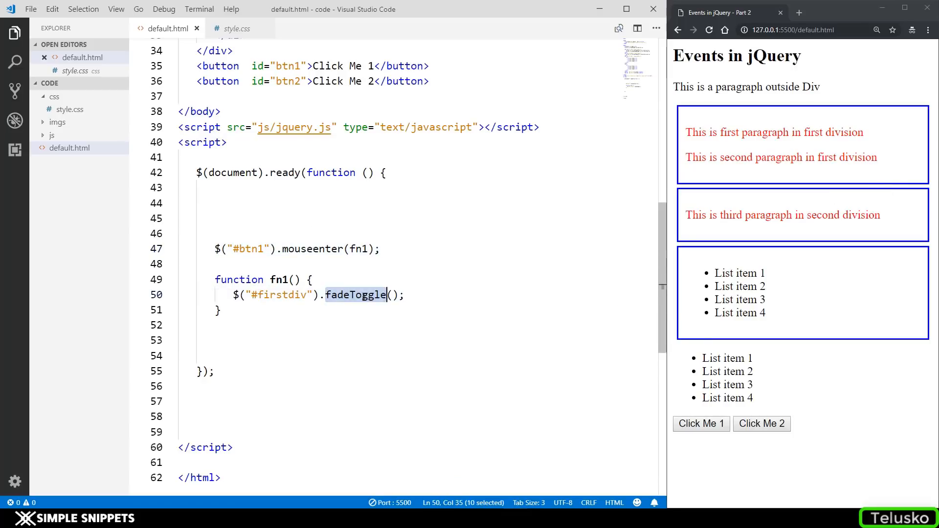
- Make fn1 call fadeOut and fn2 call fadeIn on #firstdiv for mouseleave
type("fadeOut")
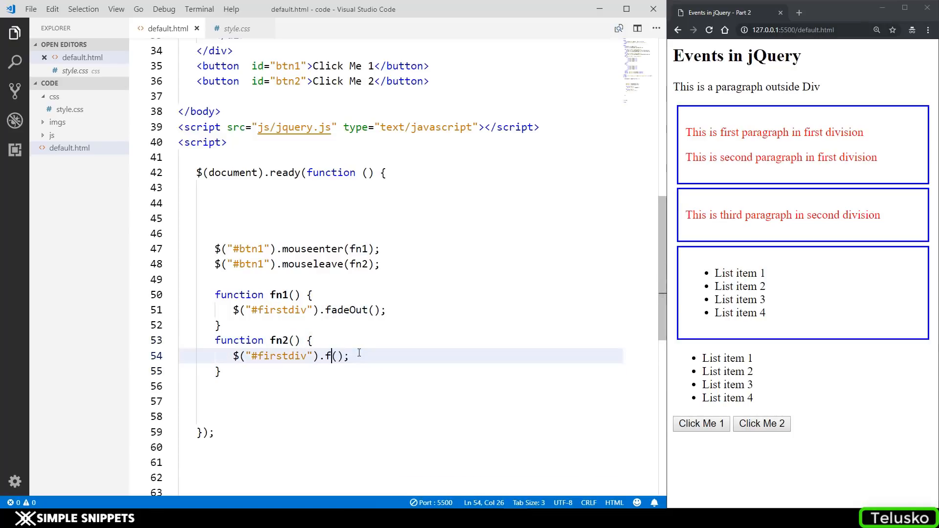
type("adeIn")
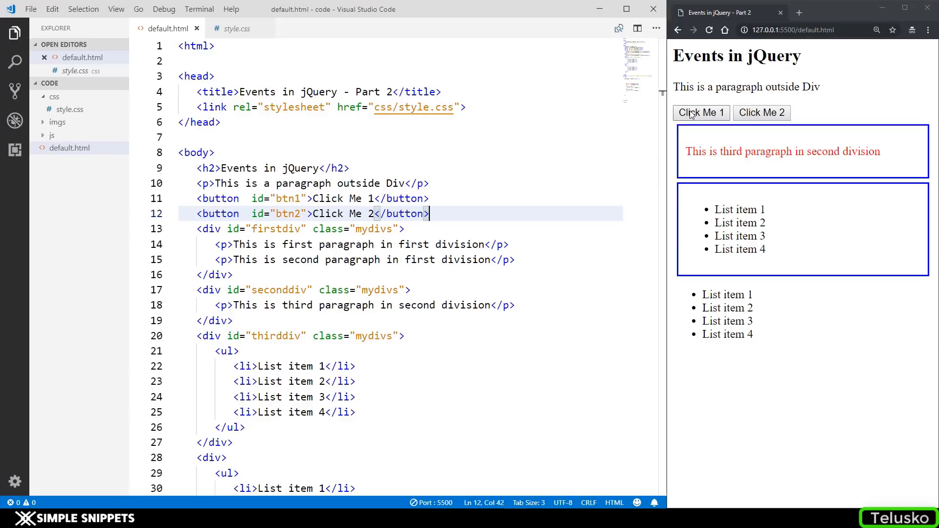
- Verify the buttons sit above the first division and pick the mouseleave line to reuse for btn2
left_click(700, 113)
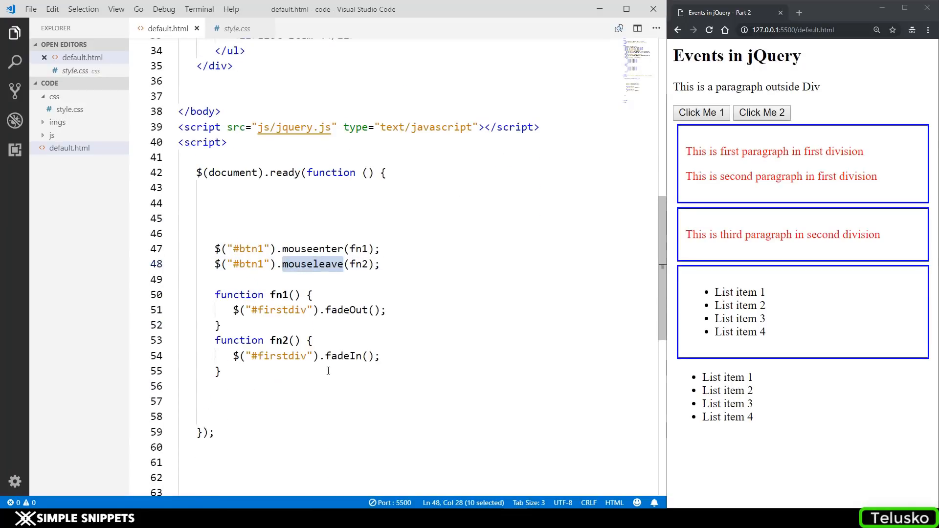
double_click(313, 248)
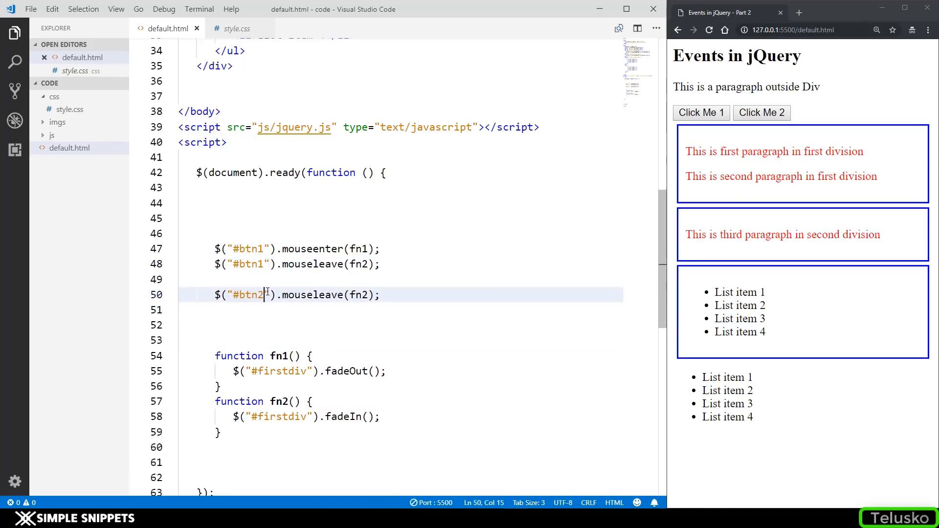
- Write $("#btn2").hover(fn1, fn2) so button 2 fades the first division out and in on hover
type("g")
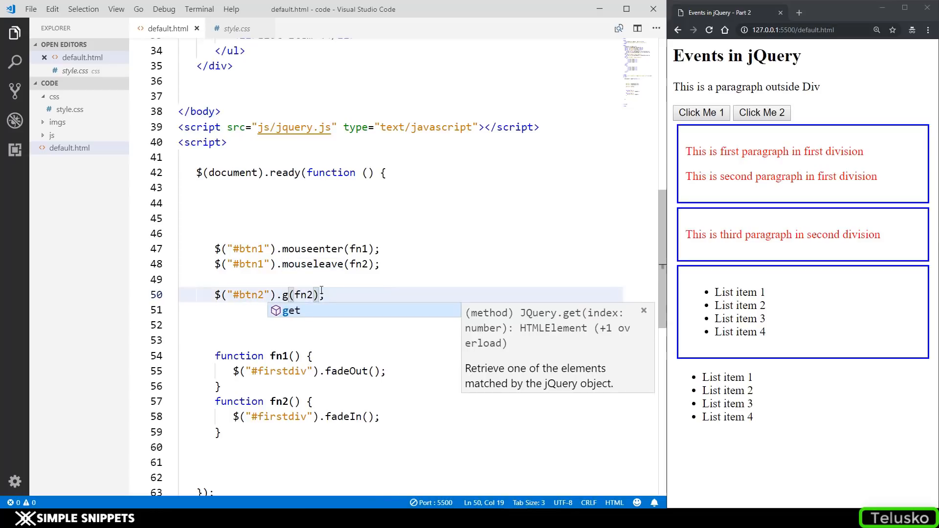
type("hover")
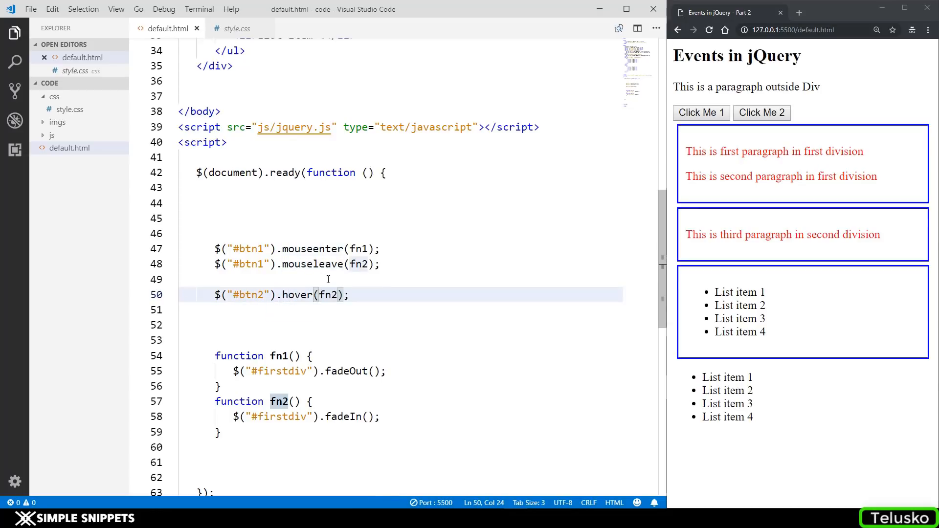
left_click(321, 294)
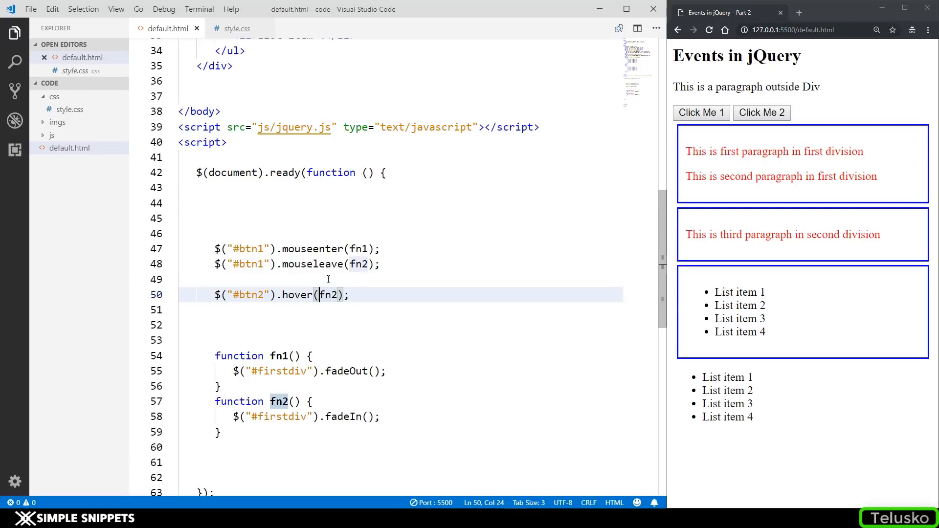
double_click(312, 264)
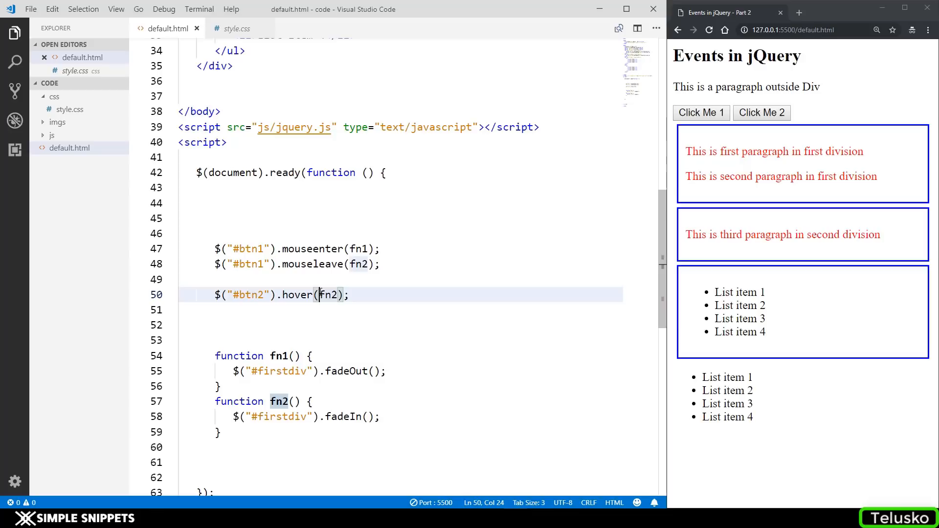
type("fn1,fn")
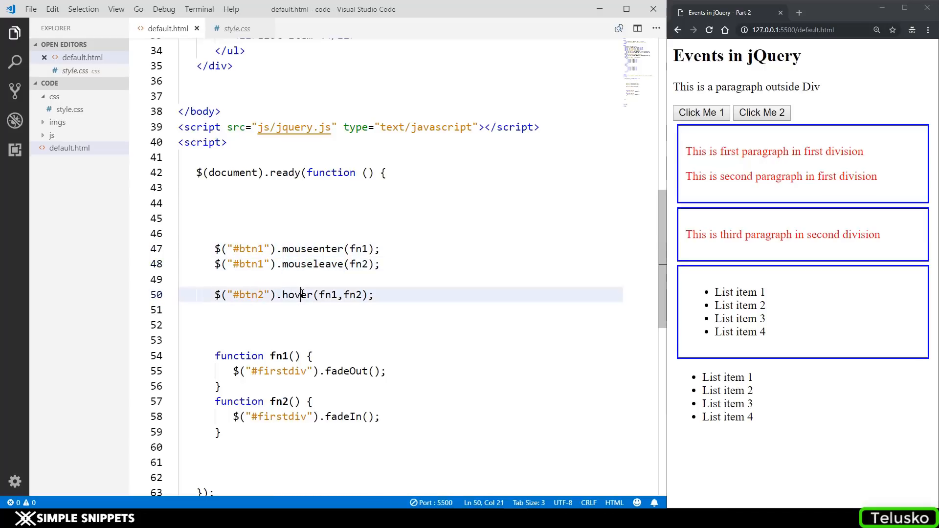
double_click(298, 295)
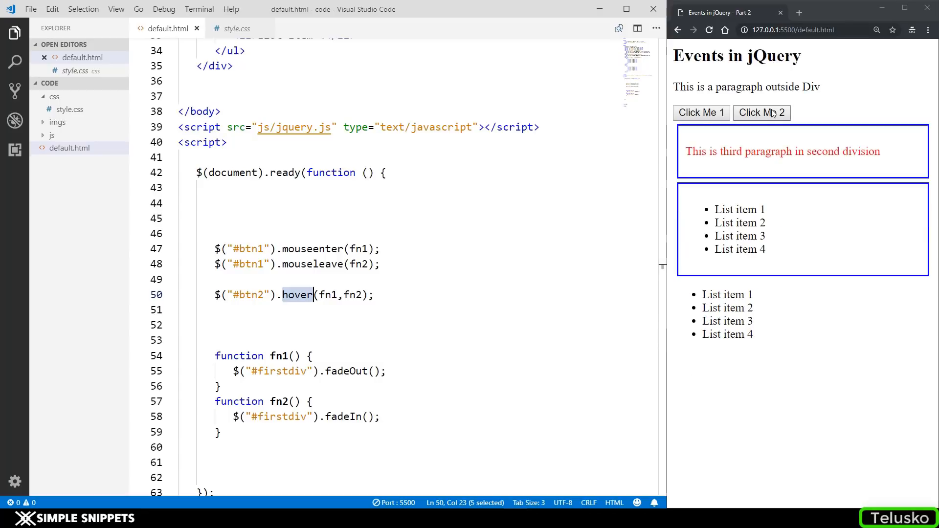
mouse_move(890, 86)
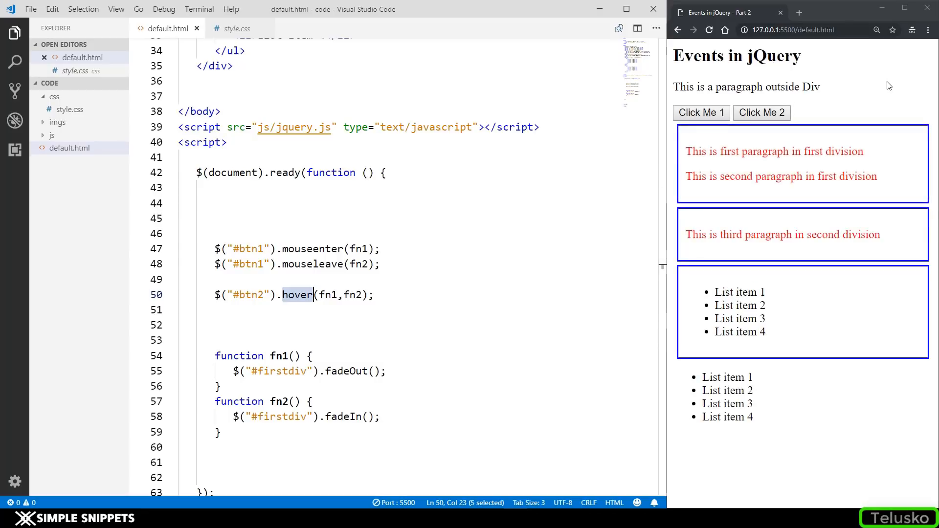